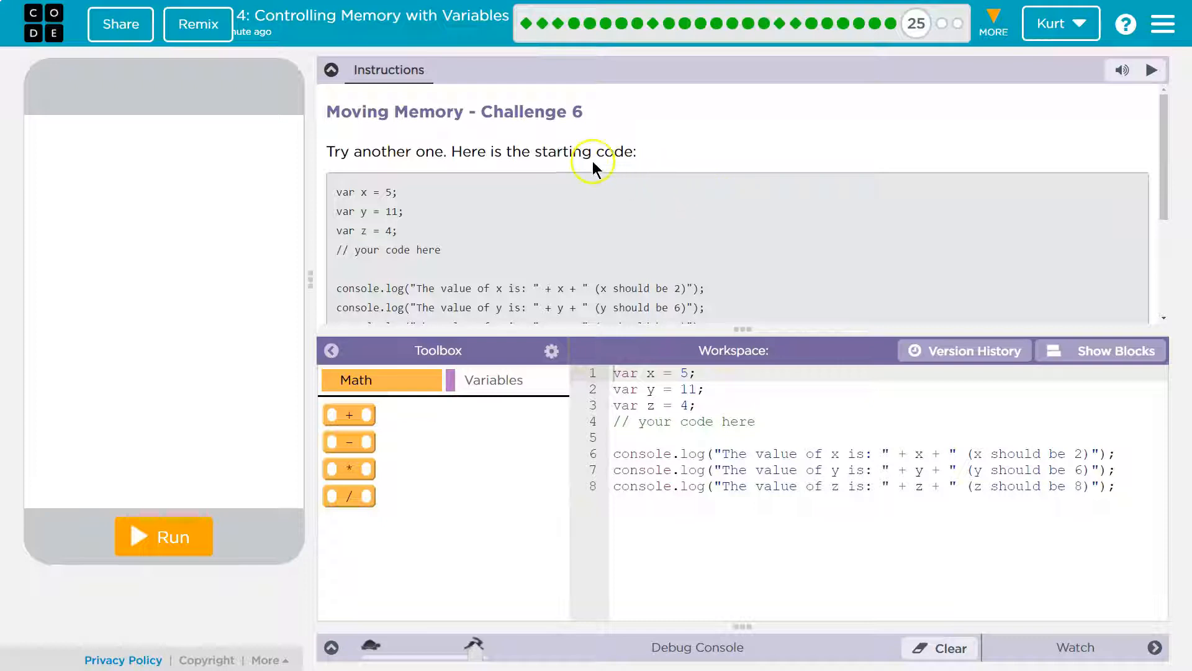
Expand the 'Reminder of the rules' section below the starter code and place the cursor on line 5
{"action": "scroll", "scroll_direction": "down", "scroll_amount": 3}
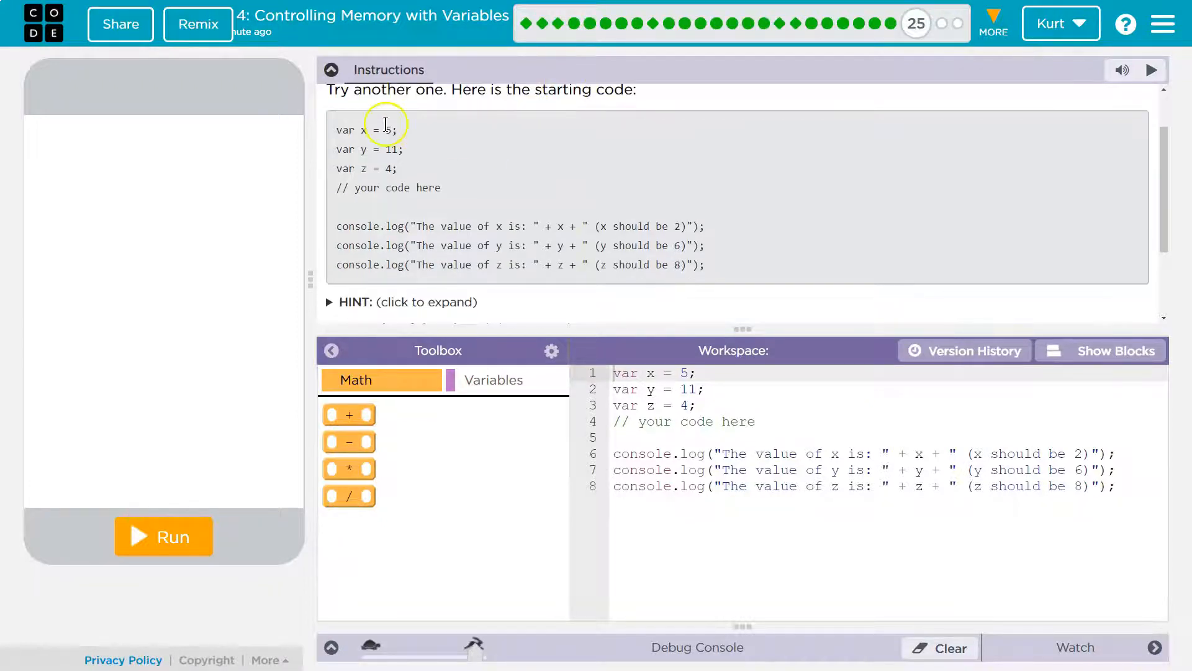
{"action": "mouse_move", "coordinate": [390, 150]}
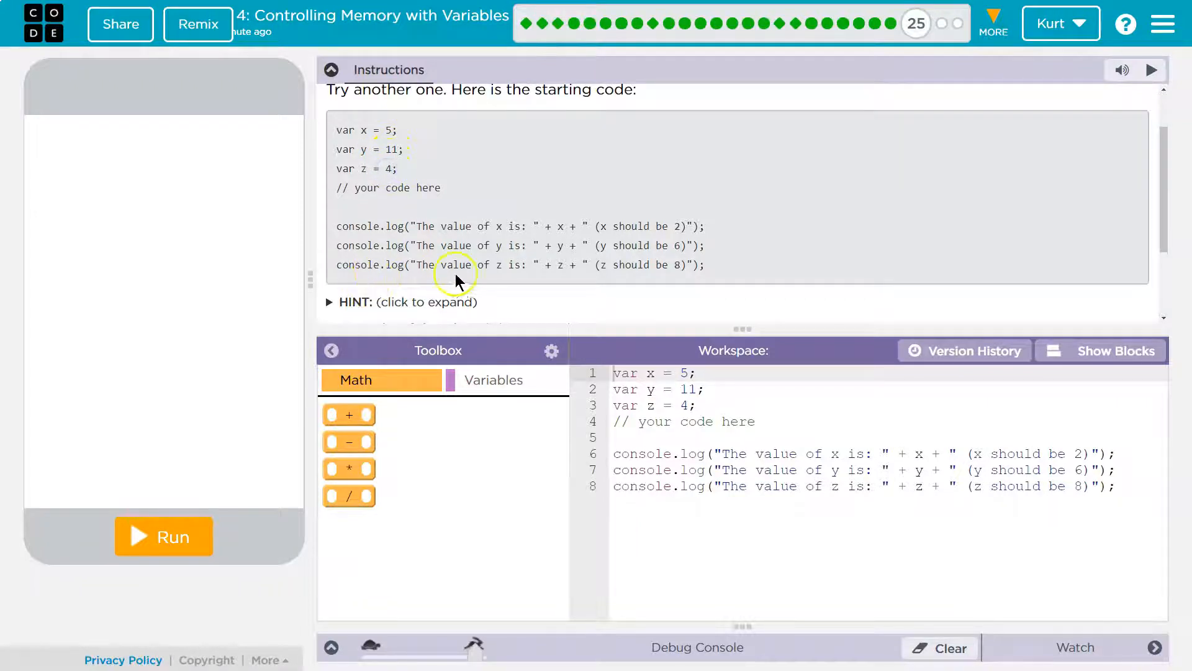
{"action": "scroll", "scroll_direction": "down", "scroll_amount": 3}
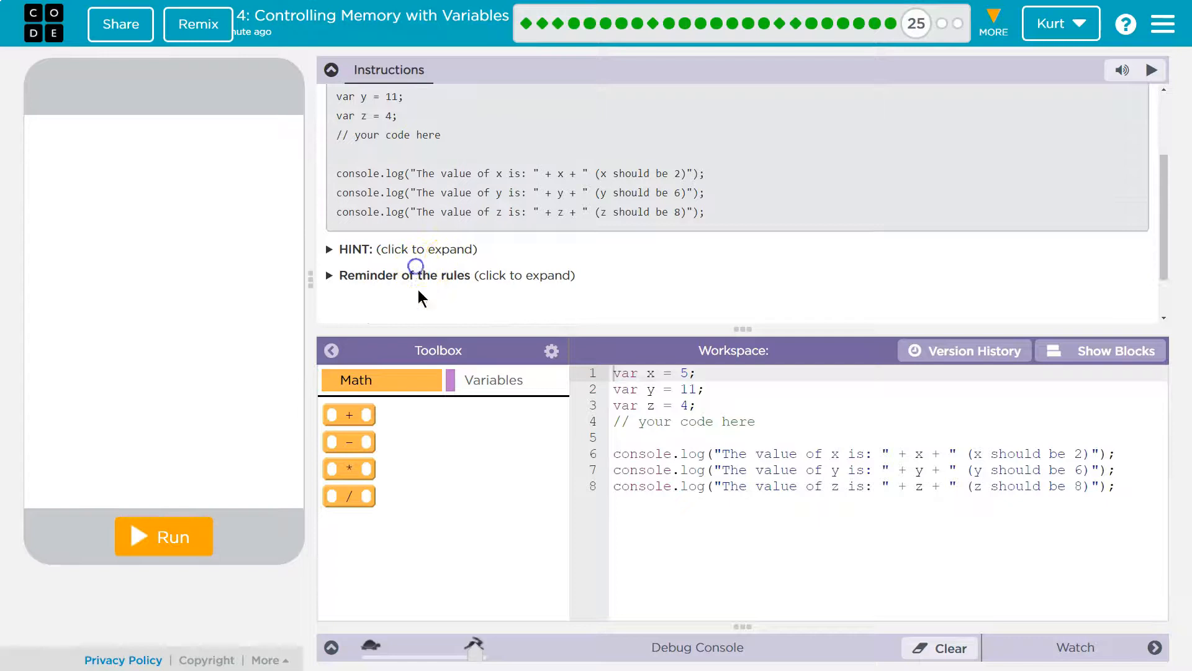
{"action": "left_click", "coordinate": [407, 275]}
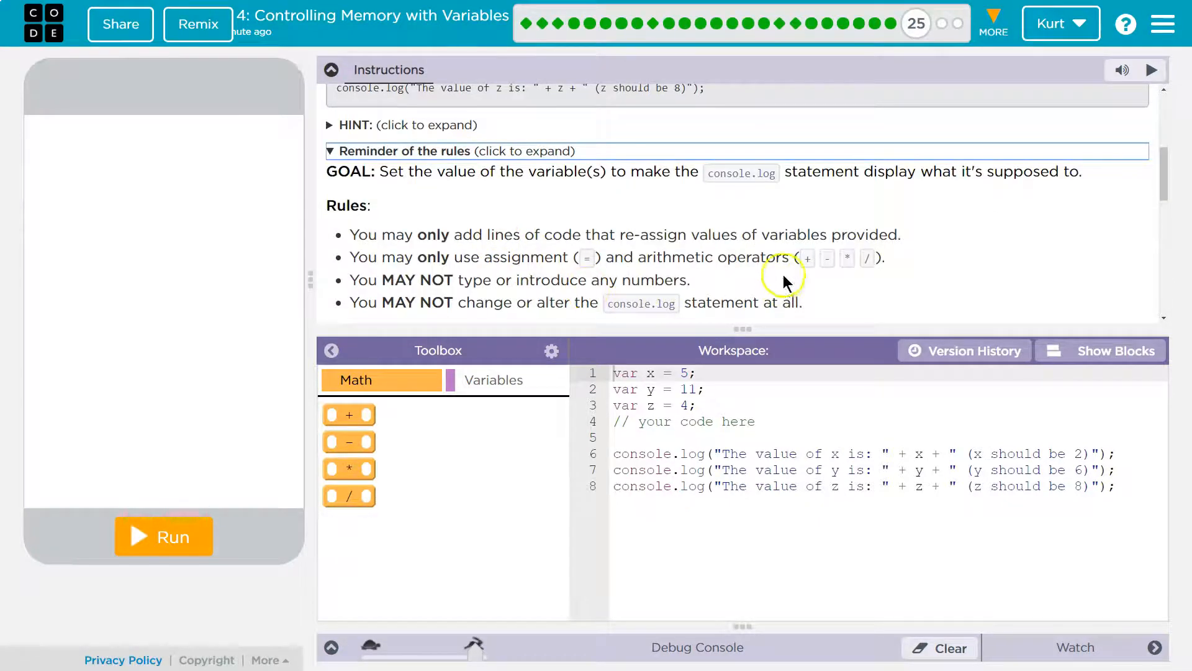
{"action": "mouse_move", "coordinate": [866, 258]}
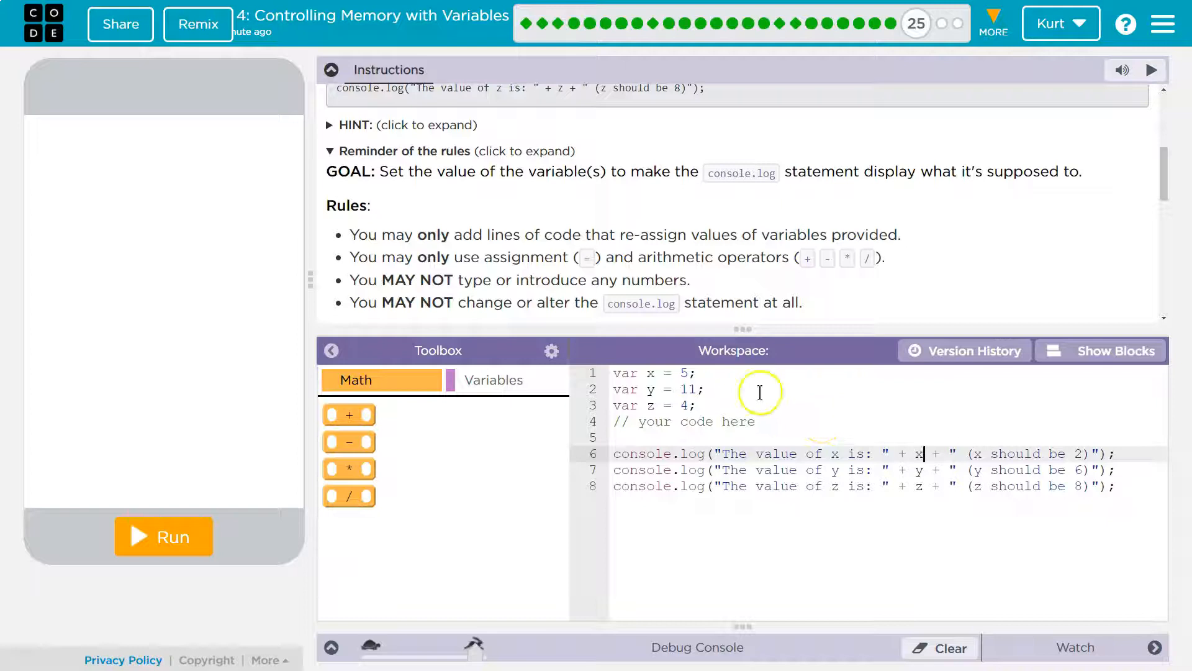
{"action": "left_click", "coordinate": [654, 431]}
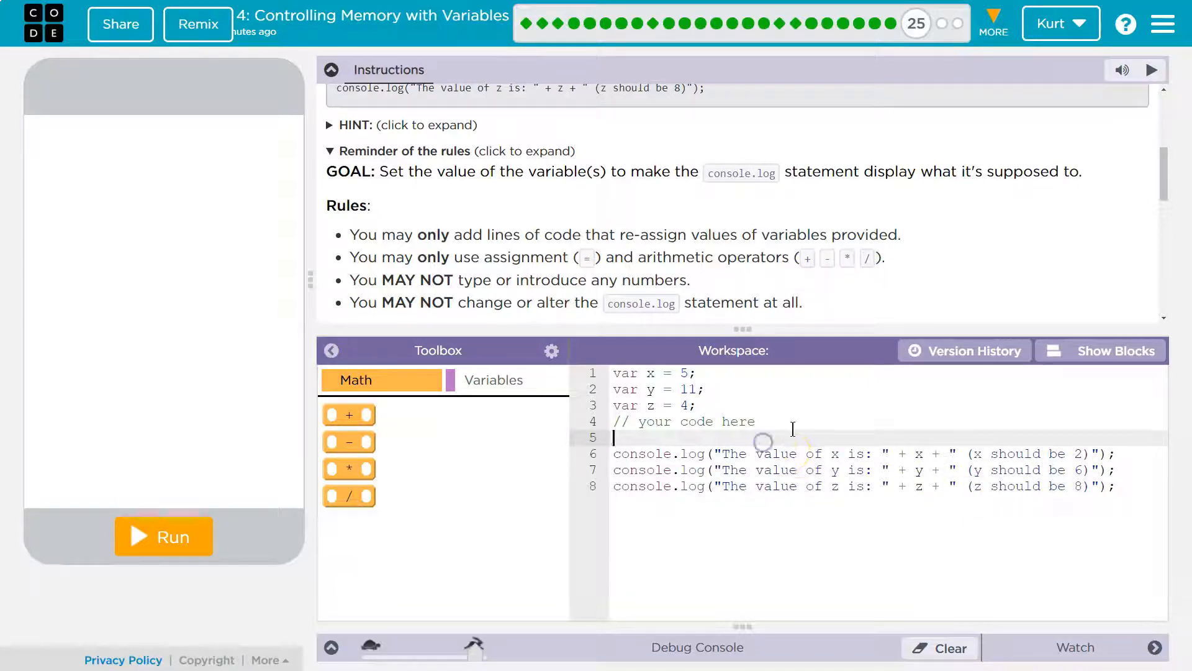
Add a blank line under '// your code here' and run the starter code, printing x 5, y 11, z 4
{"action": "key", "text": "enter"}
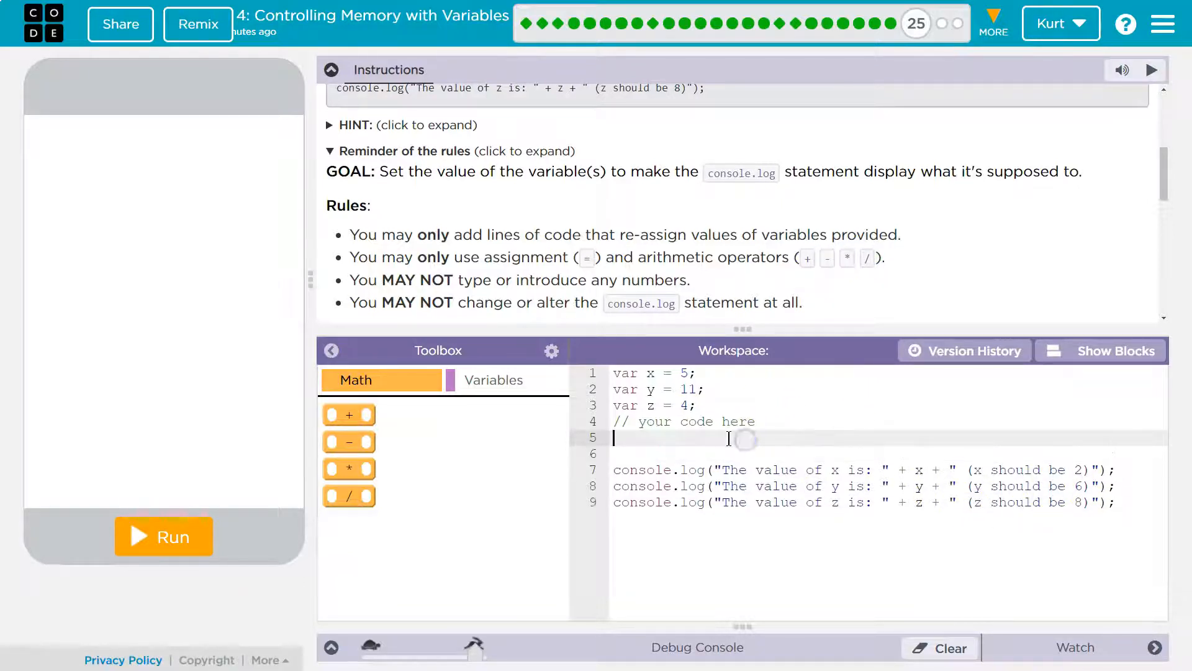
{"action": "mouse_move", "coordinate": [1059, 491]}
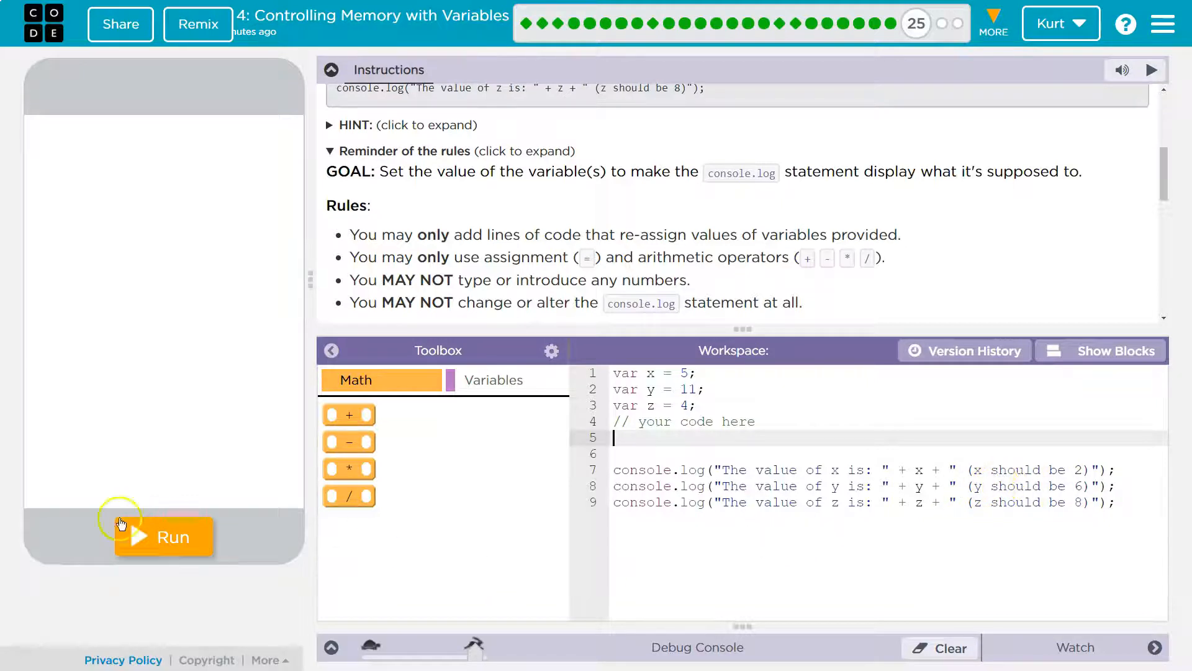
{"action": "left_click", "coordinate": [173, 537]}
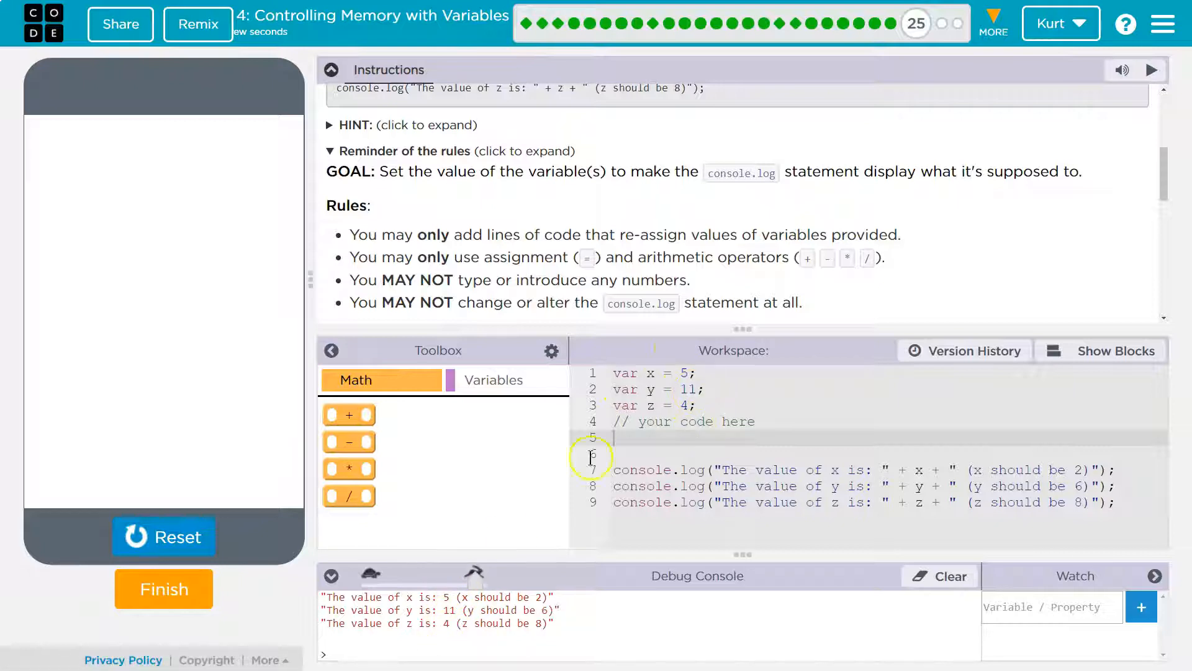
{"action": "left_click", "coordinate": [163, 537]}
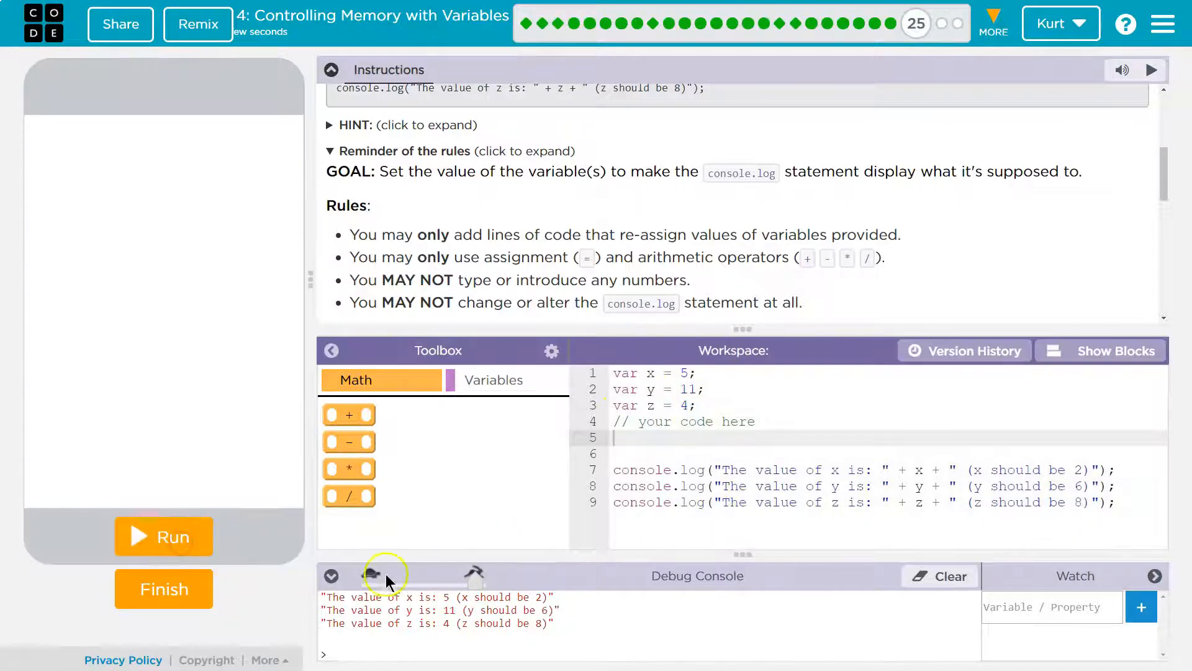
{"action": "left_click", "coordinate": [330, 575]}
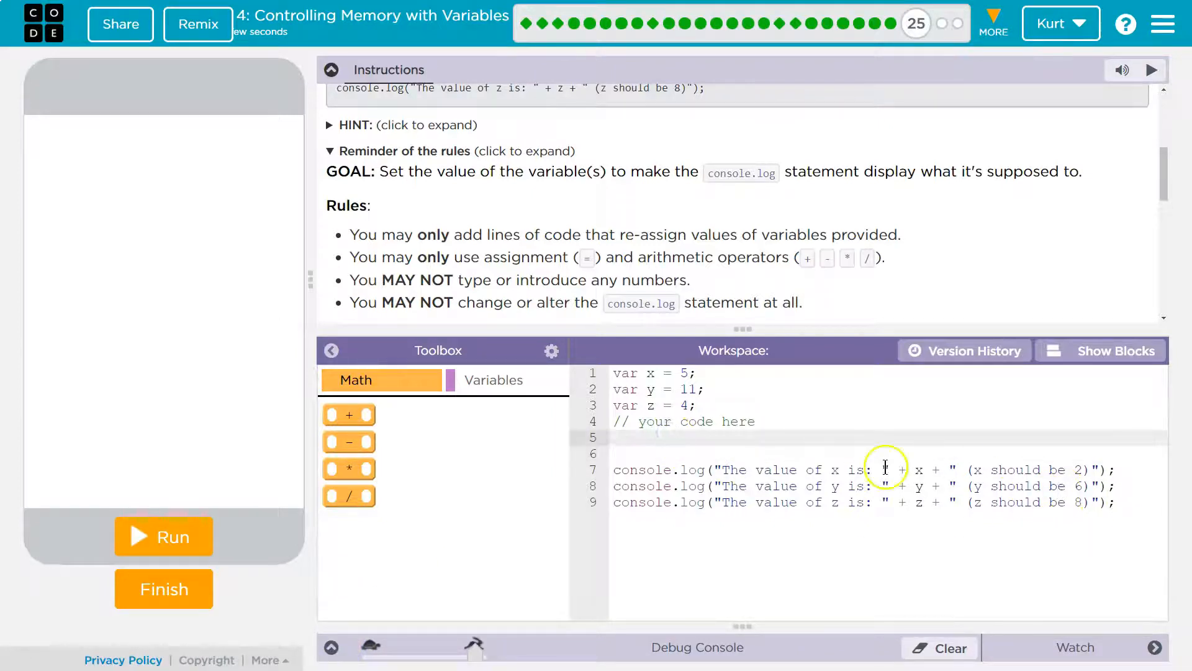
Write 'y = y - x;' on line 5 and run it so the console reports y as 6
{"action": "type", "text": "y;"}
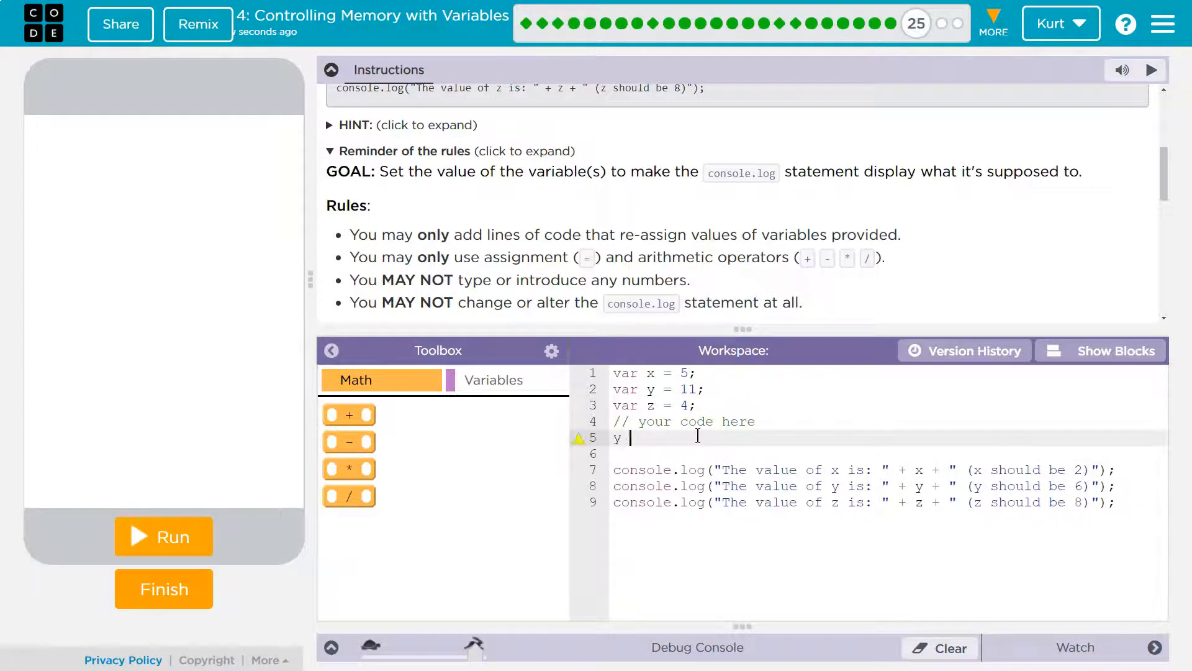
{"action": "type", "text": "= y"}
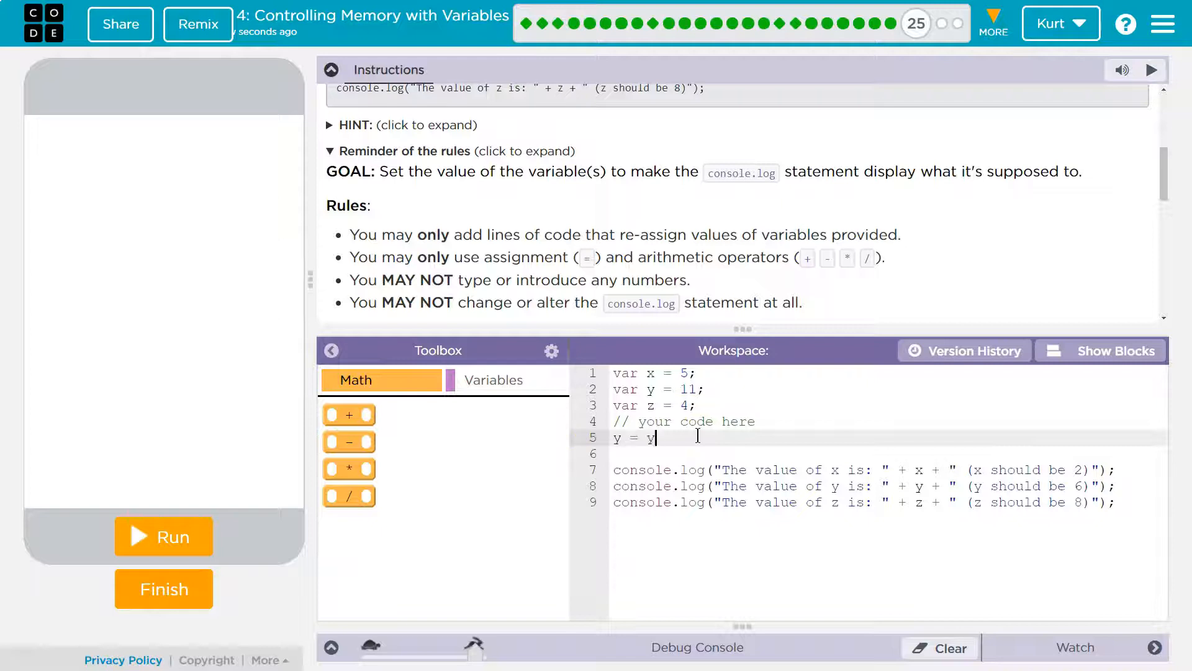
{"action": "type", "text": "-"}
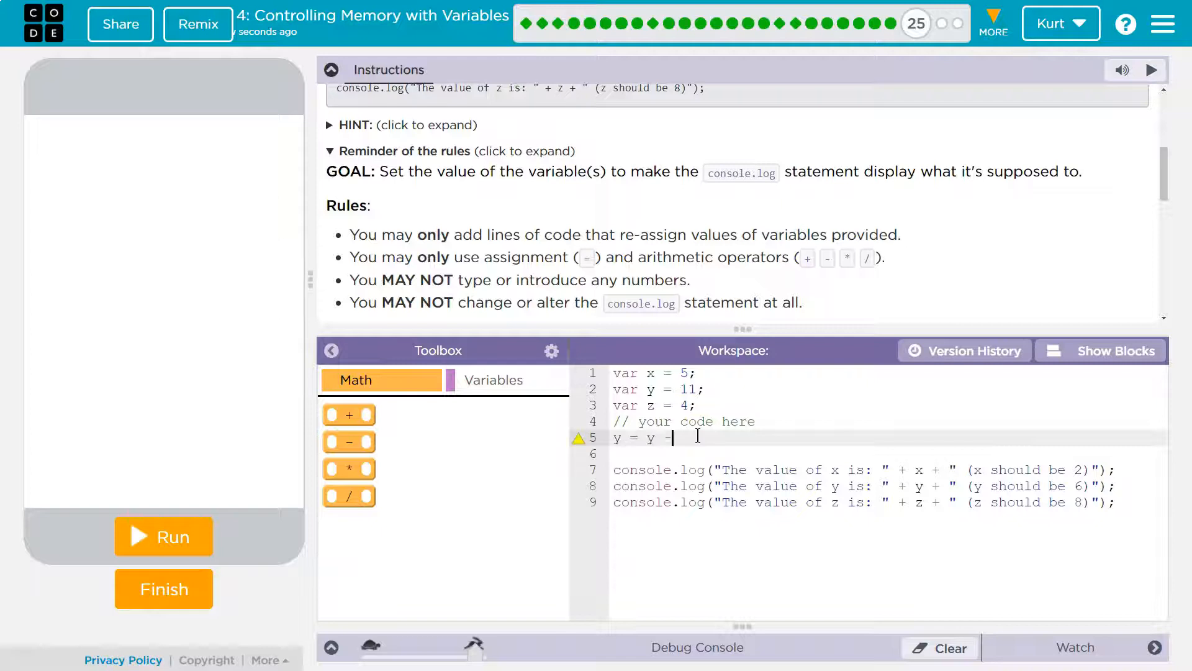
{"action": "type", "text": "5;"}
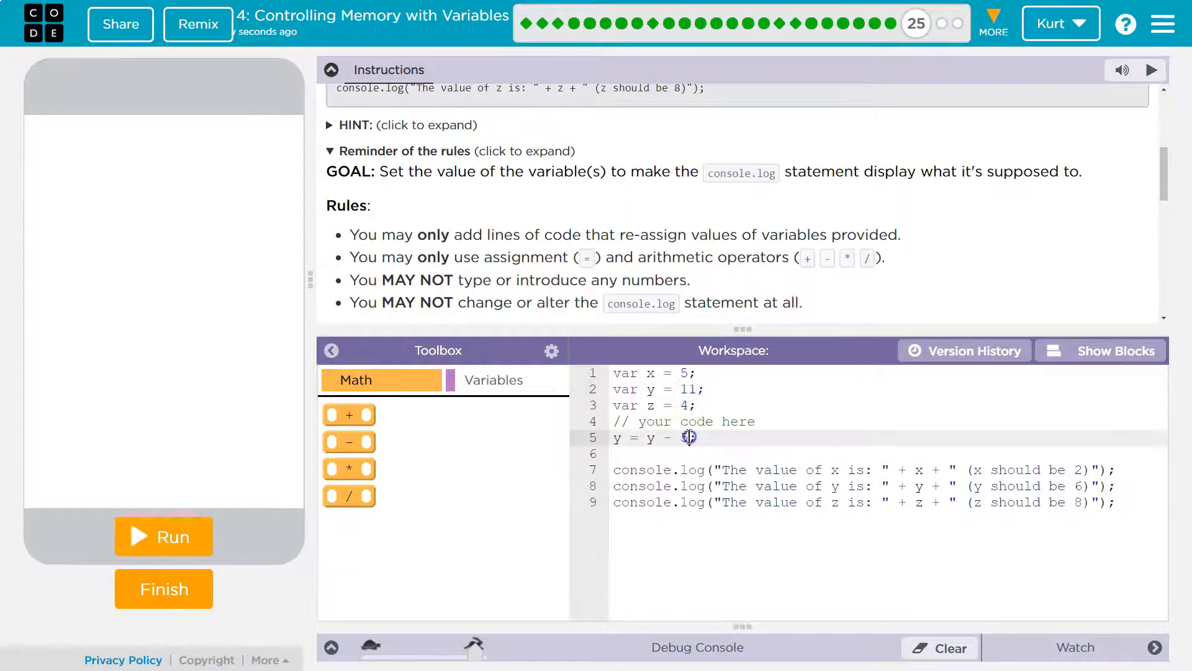
{"action": "type", "text": "5"}
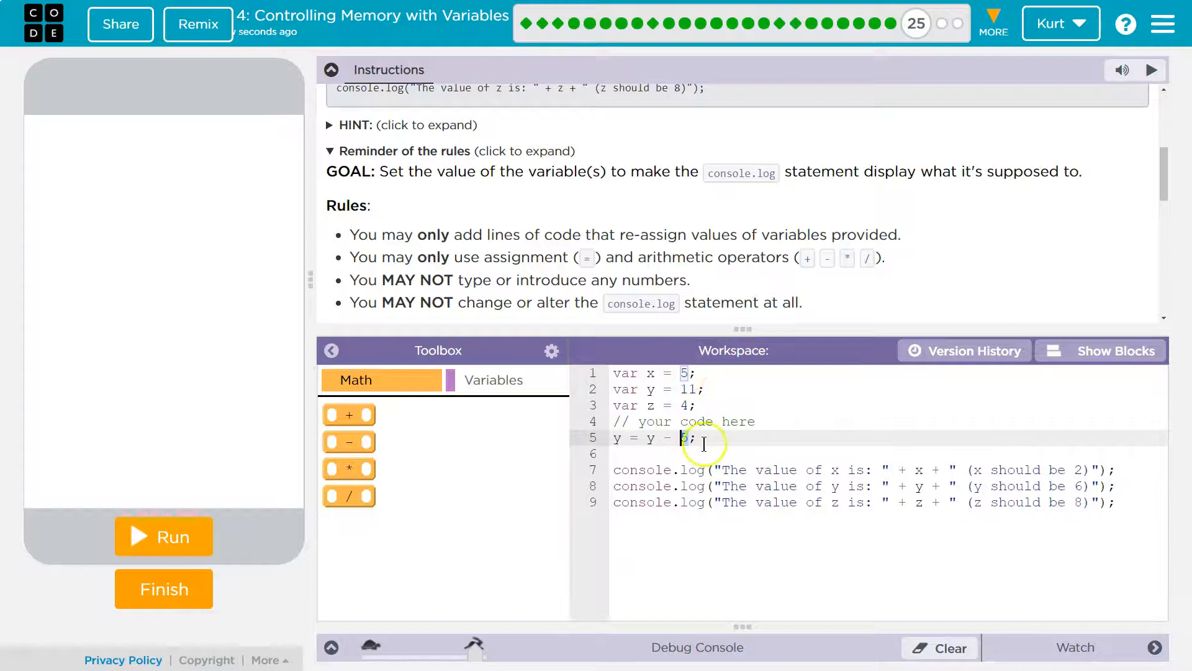
{"action": "key", "text": "Backspace"}
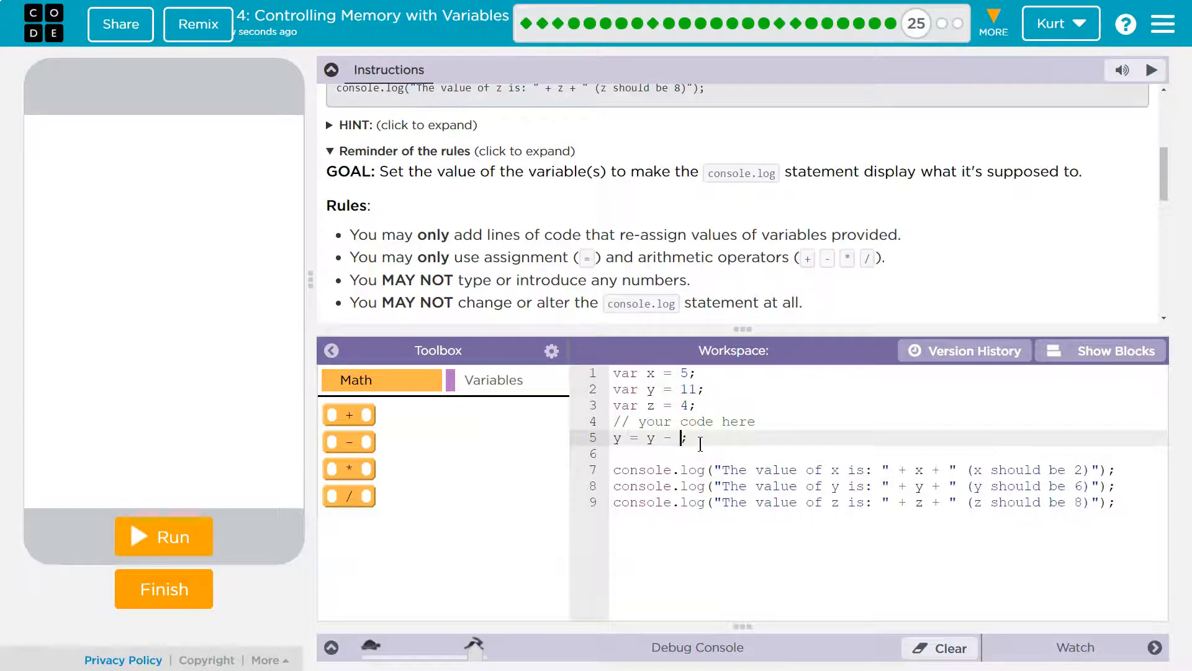
{"action": "left_click", "coordinate": [163, 536]}
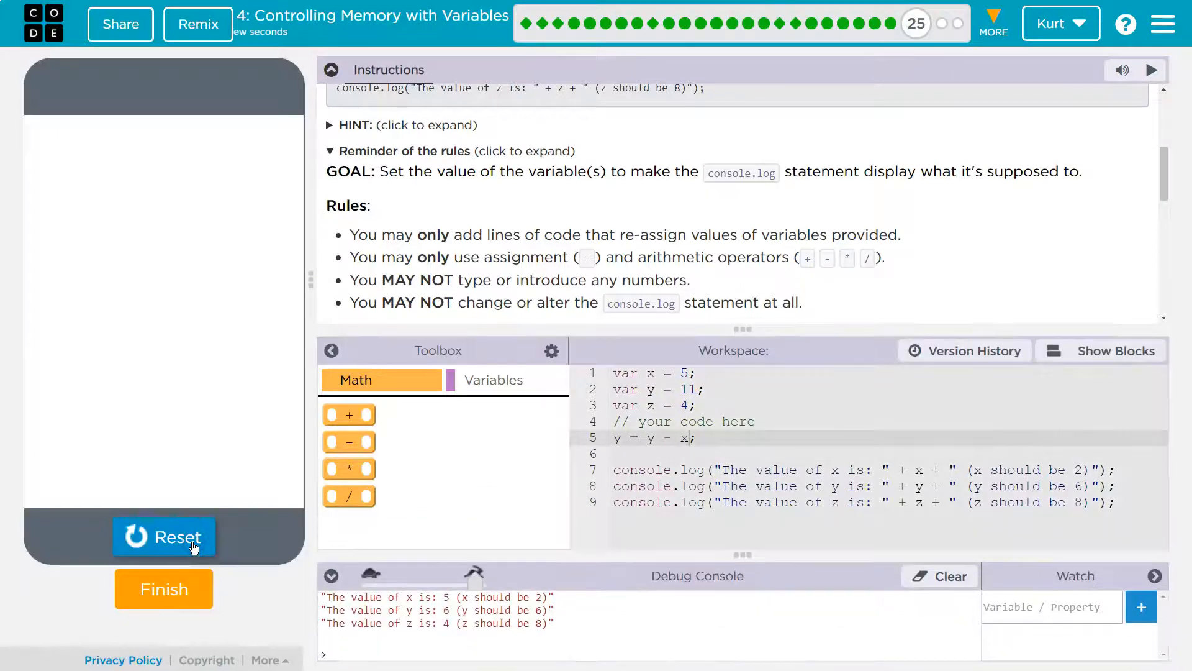
{"action": "mouse_move", "coordinate": [516, 612]}
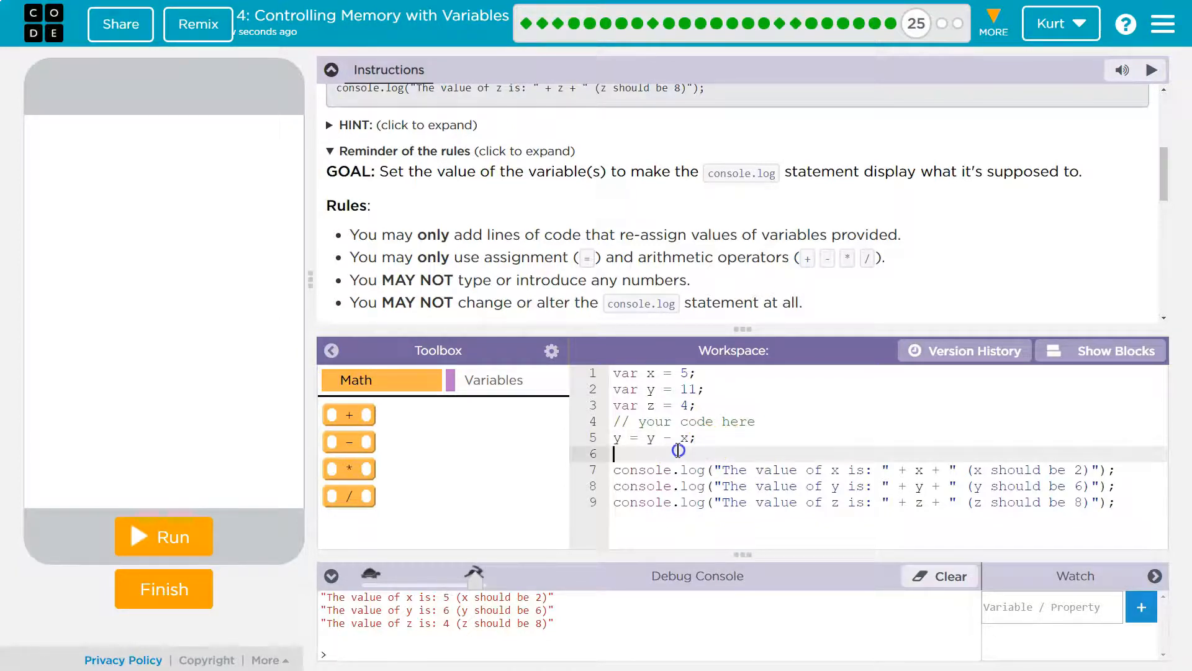
Write 'z = z + z;' on line 6 and run it so the console reports z as 8
{"action": "type", "text": "z"}
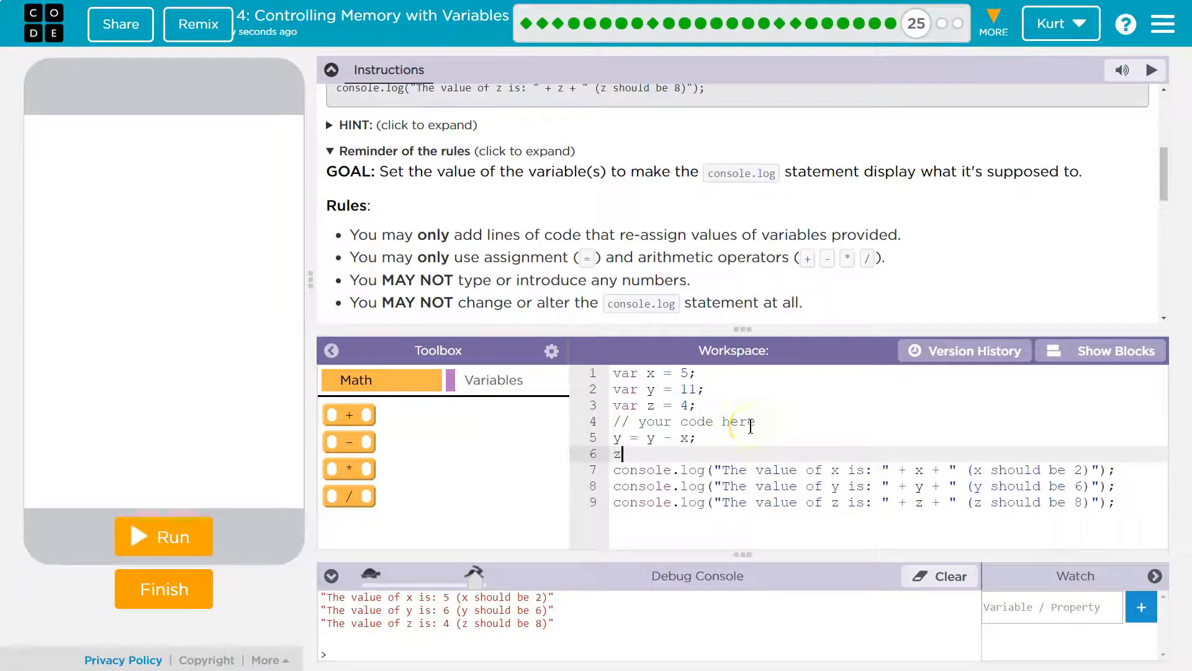
{"action": "type", "text": "="}
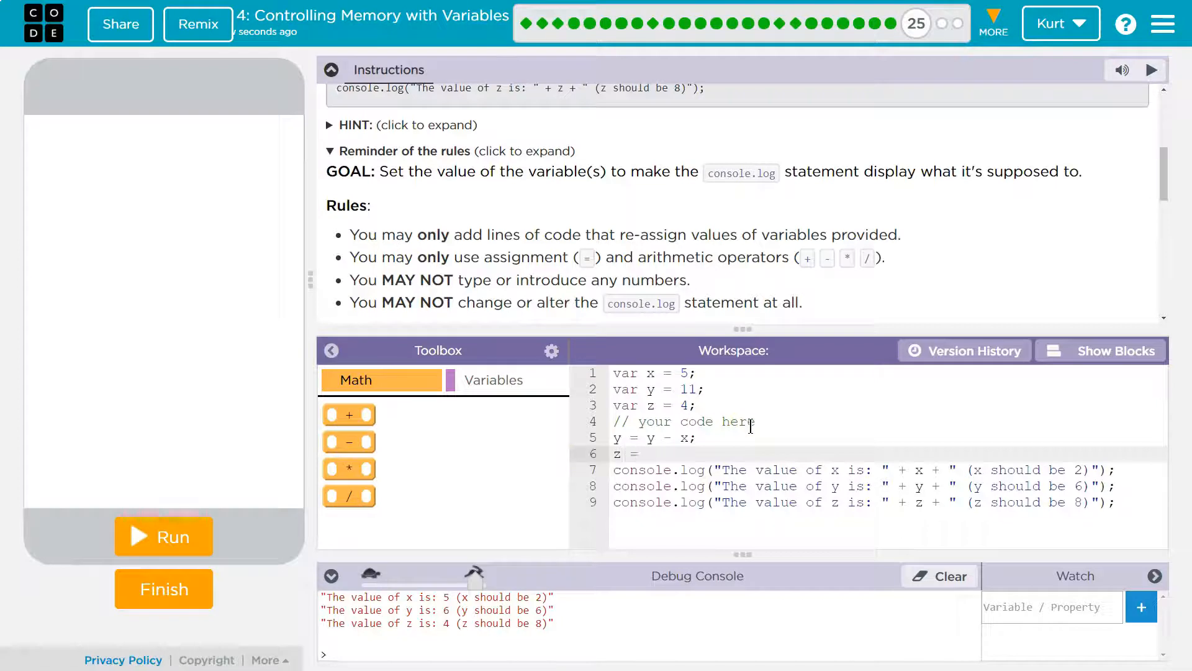
{"action": "type", "text": "z +"}
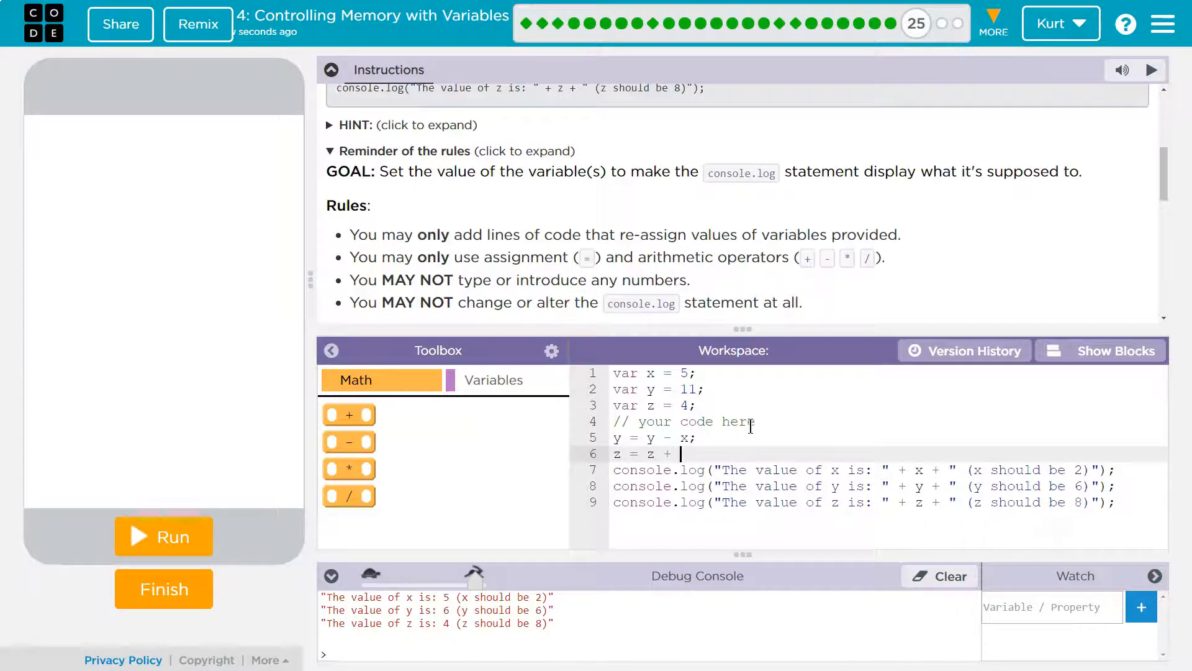
{"action": "type", "text": "z;"}
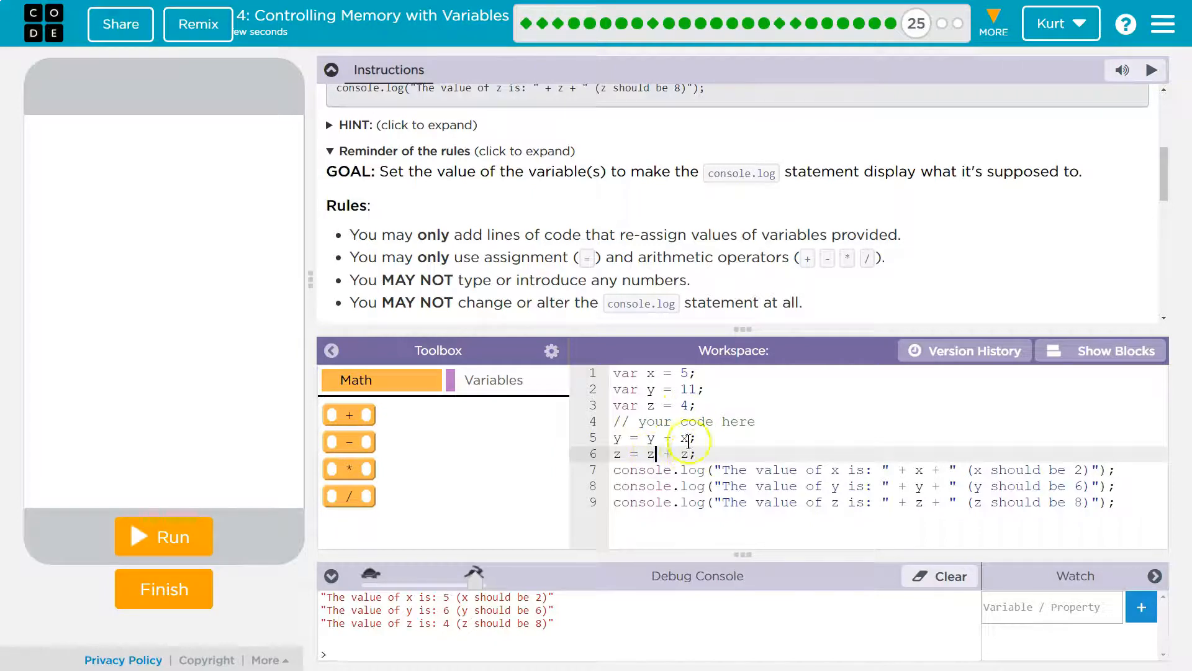
{"action": "left_click", "coordinate": [164, 536]}
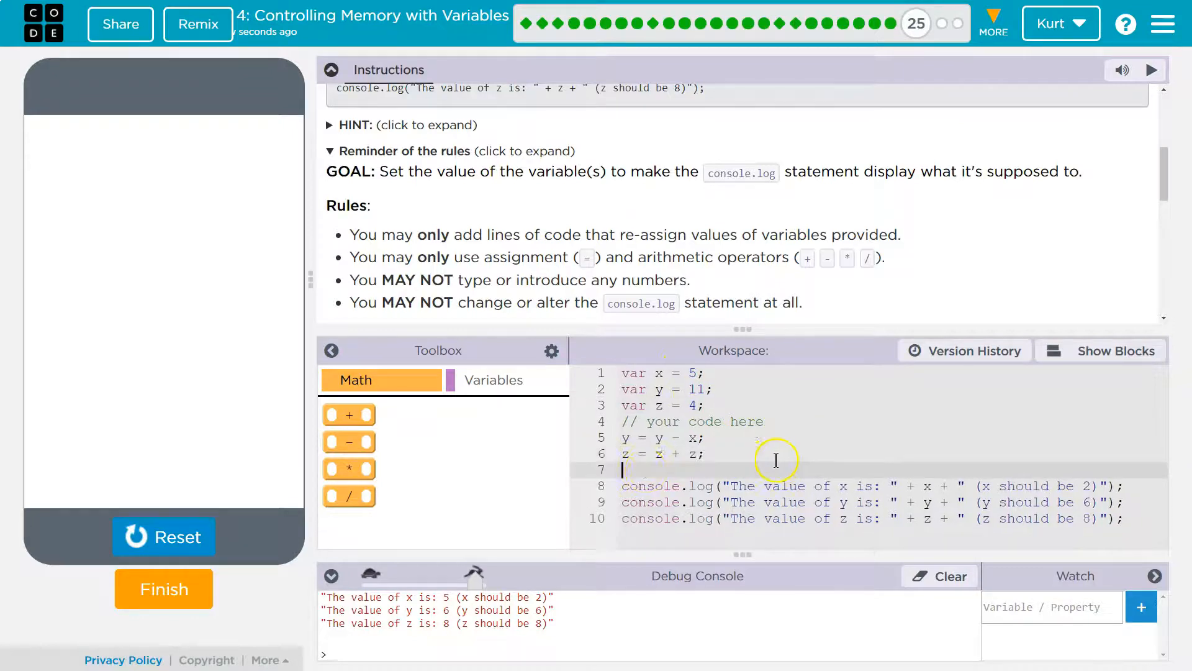
Write 'x = z - y;' on line 7 and run it so the console prints x 2, y 6, z 8
{"action": "type", "text": "x"}
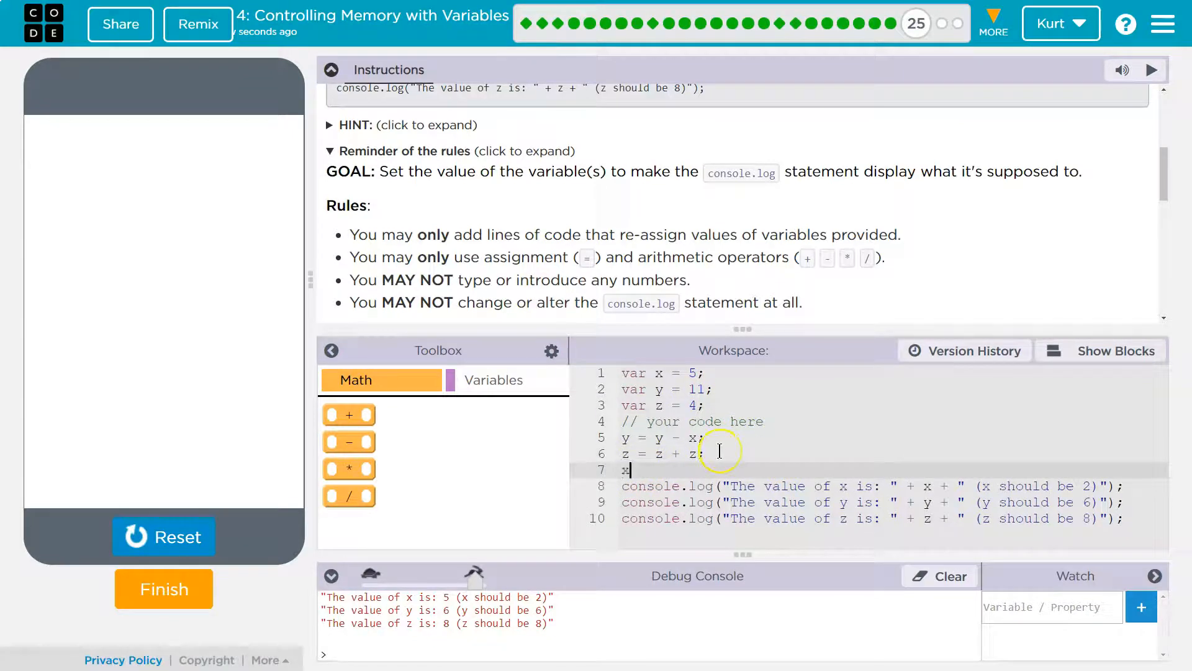
{"action": "type", "text": "= y;"}
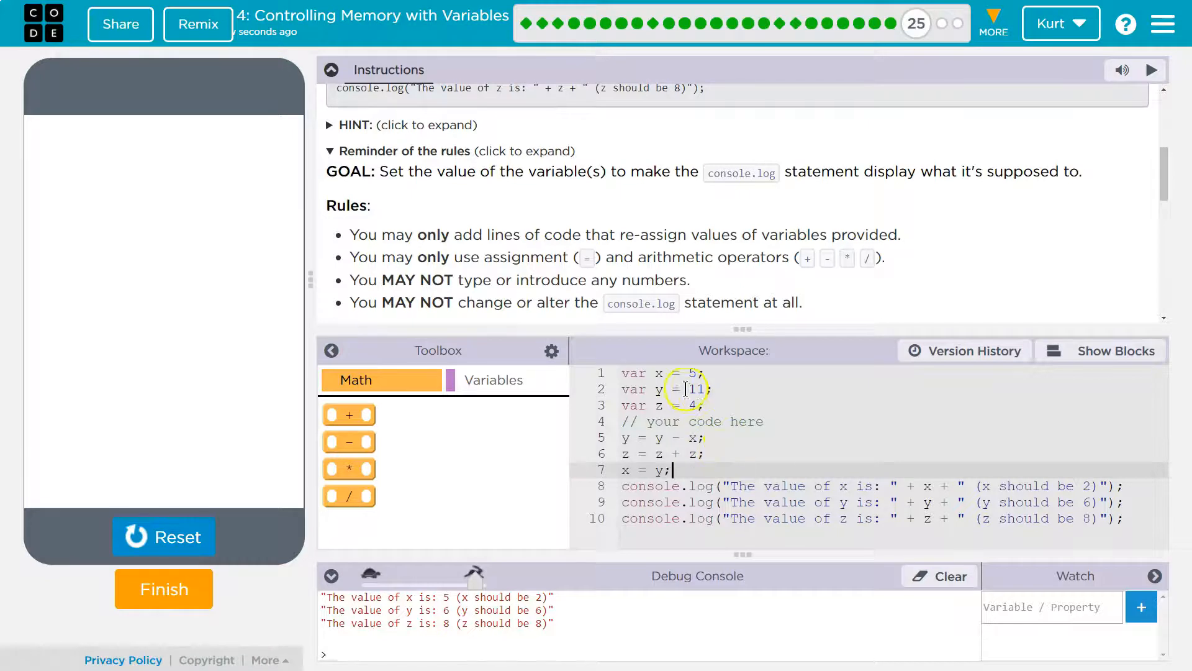
{"action": "left_click", "coordinate": [164, 537]}
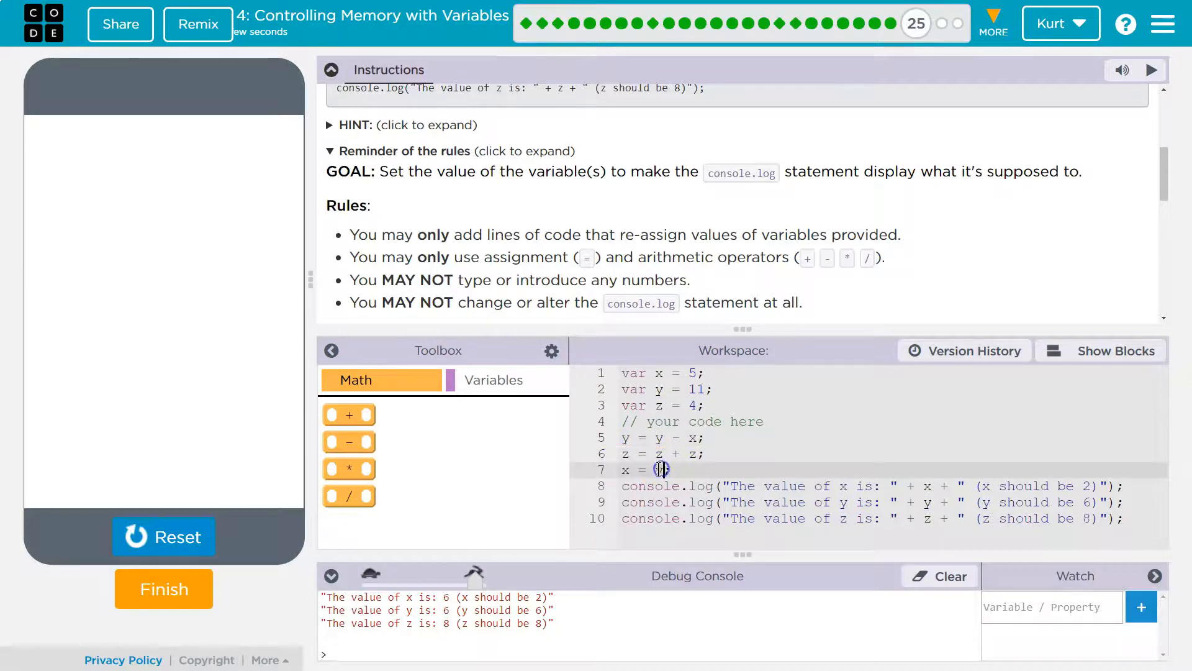
{"action": "type", "text": "y"}
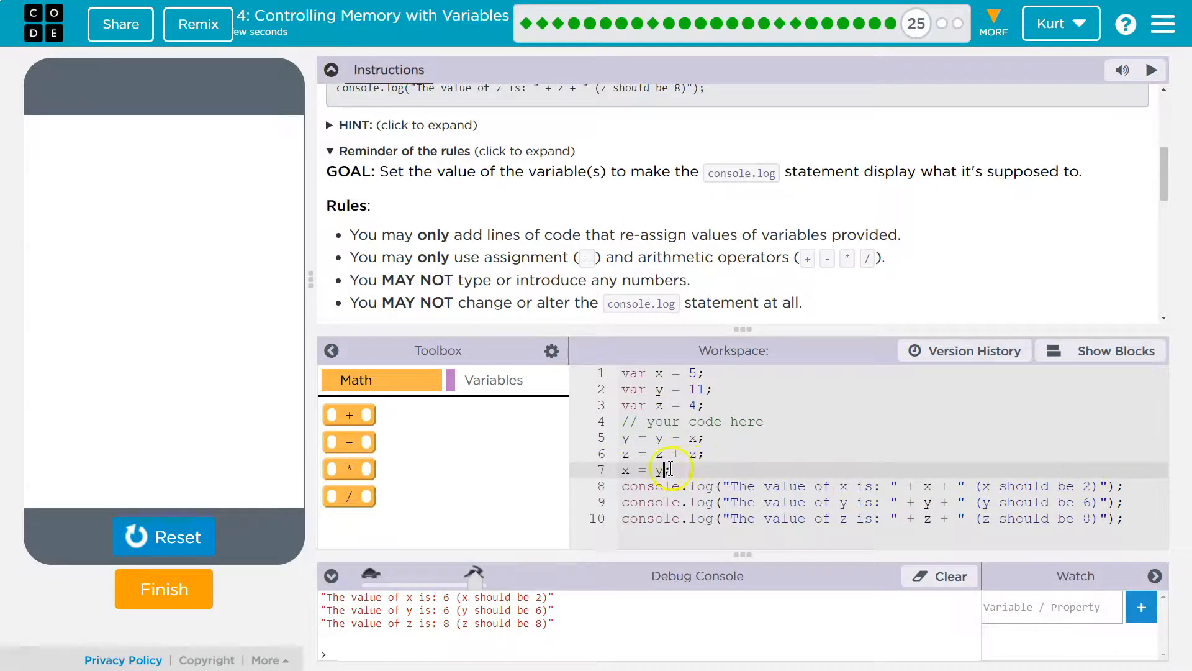
{"action": "type", "text": ";"}
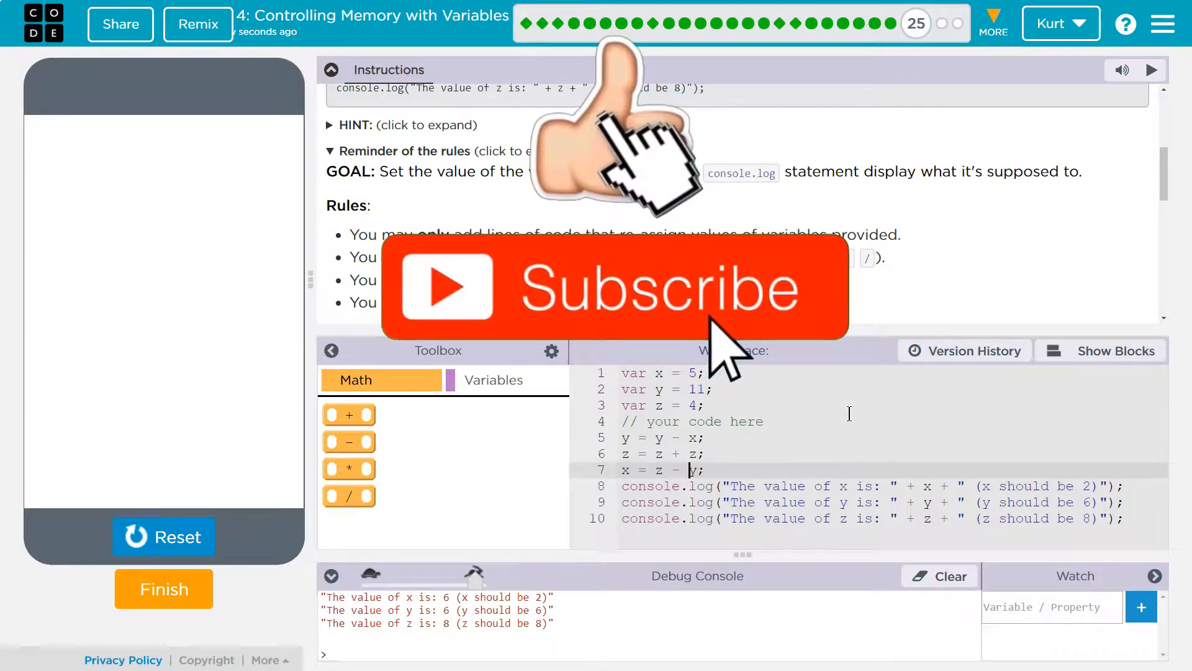
{"action": "left_click", "coordinate": [164, 537]}
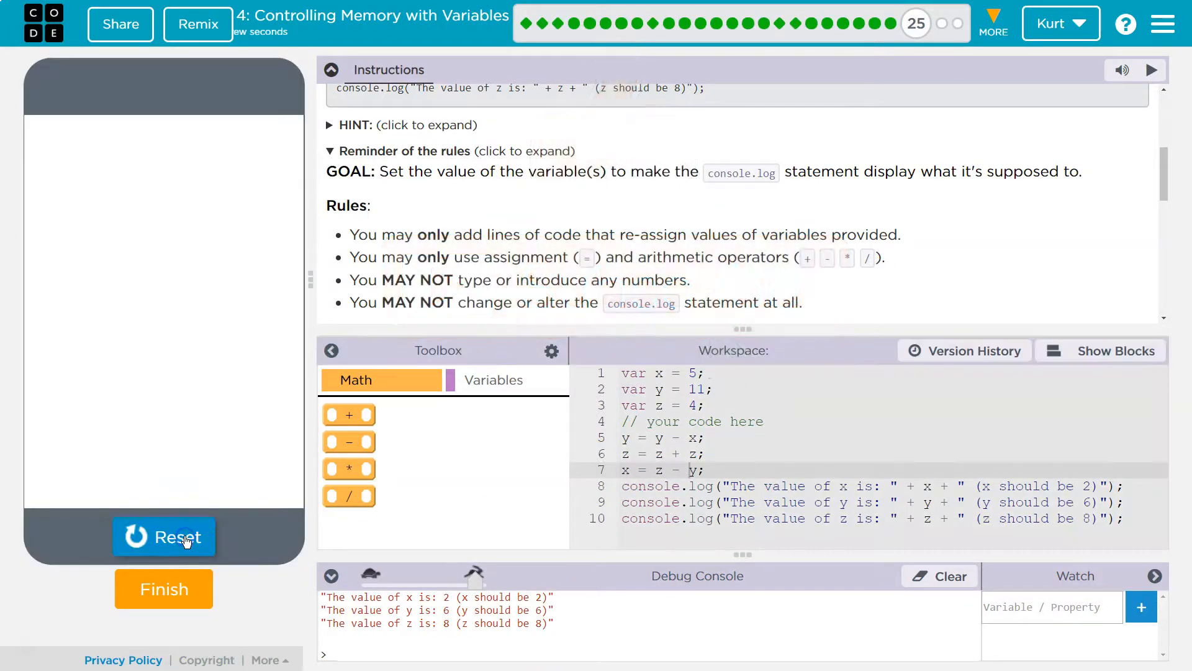
{"action": "mouse_move", "coordinate": [584, 631]}
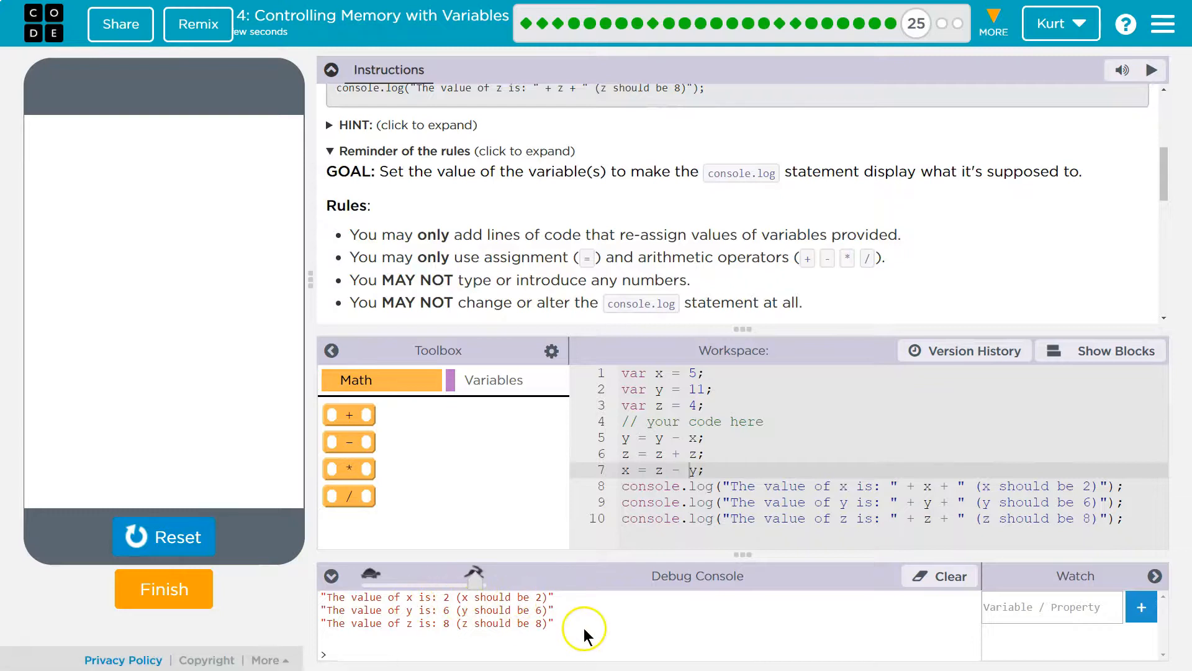